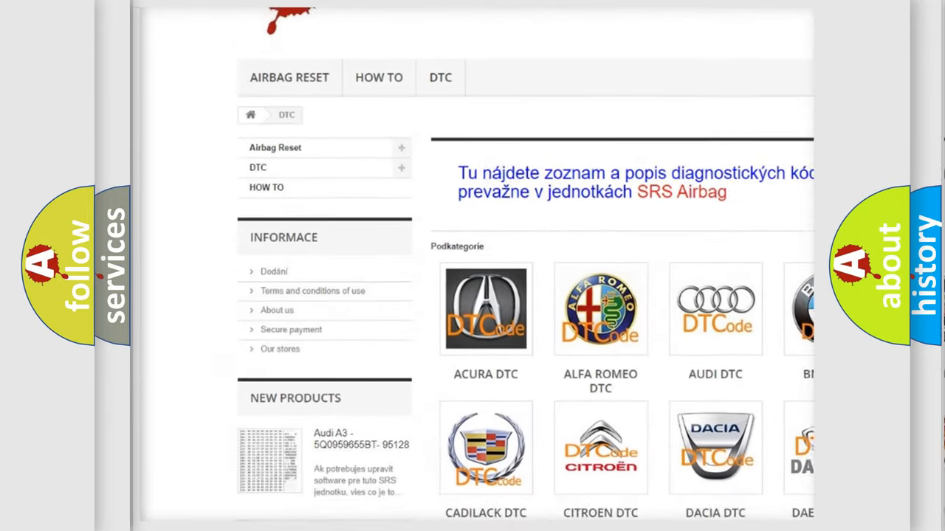
{"action": "scroll", "scroll_direction": "down", "scroll_amount": 3}
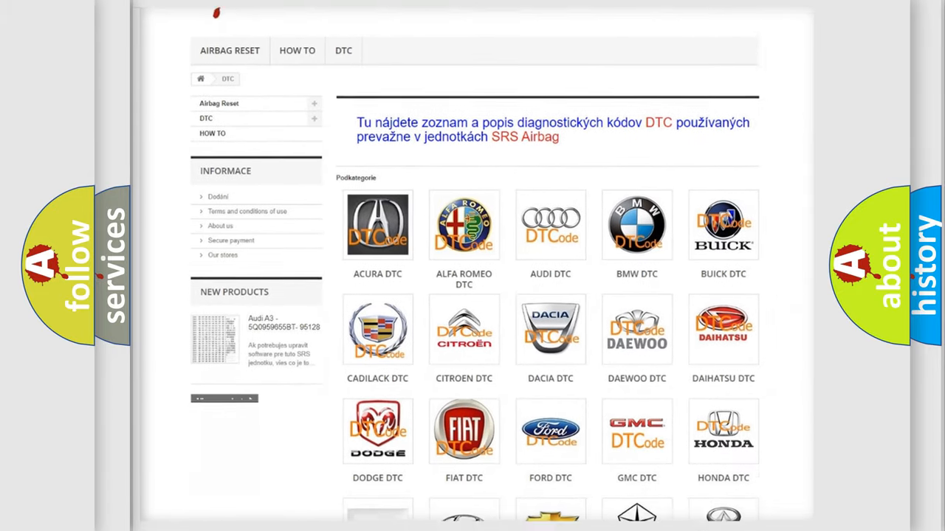
{"action": "scroll", "scroll_direction": "down", "scroll_amount": 3}
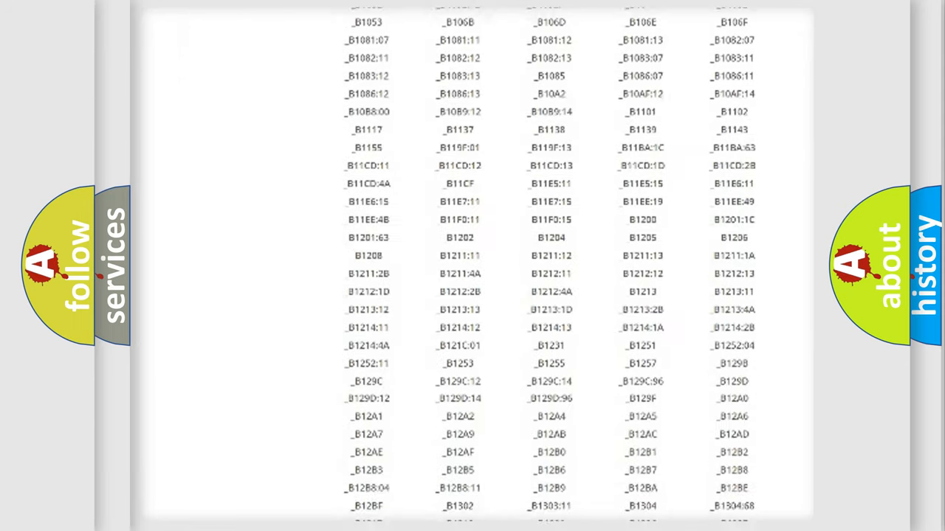
{"action": "scroll", "scroll_direction": "down", "scroll_amount": 3}
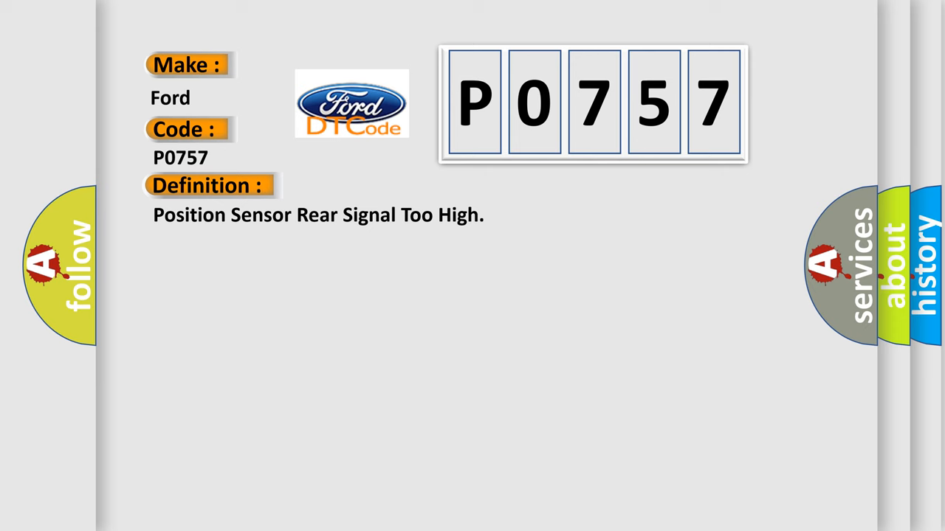
{"action": "left_click", "coordinate": [384, 186]}
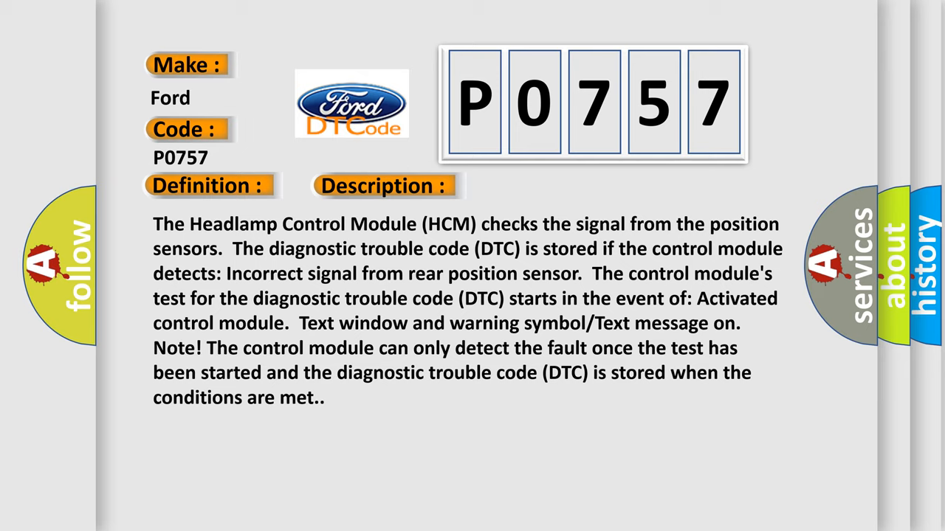
{"action": "left_click", "coordinate": [383, 186]}
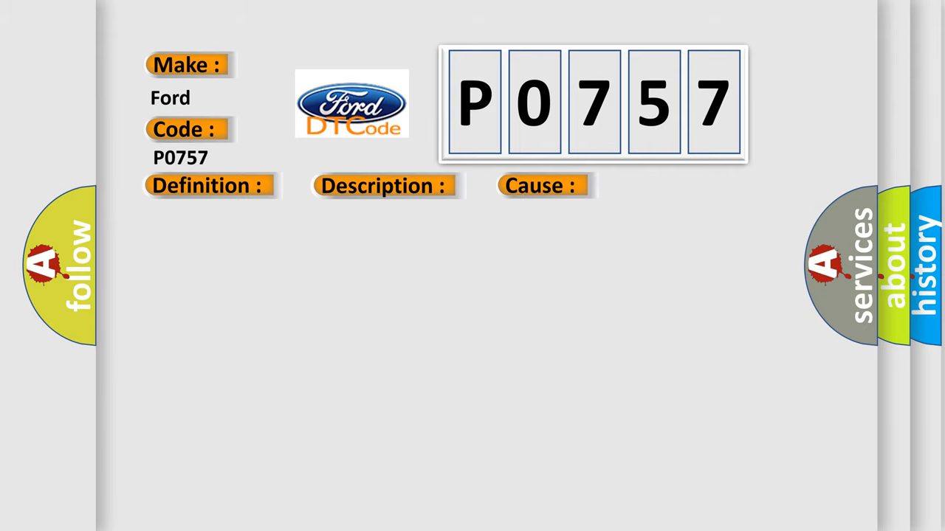
{"action": "left_click", "coordinate": [206, 186]}
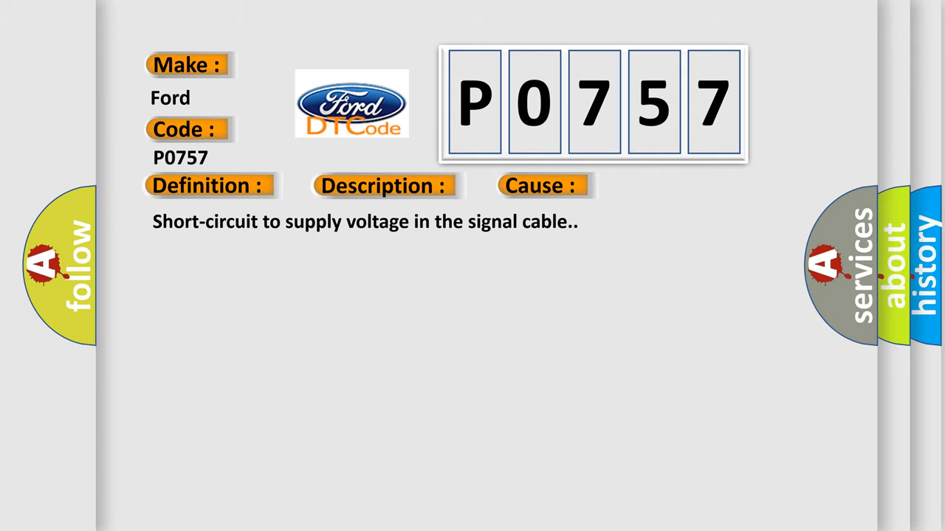